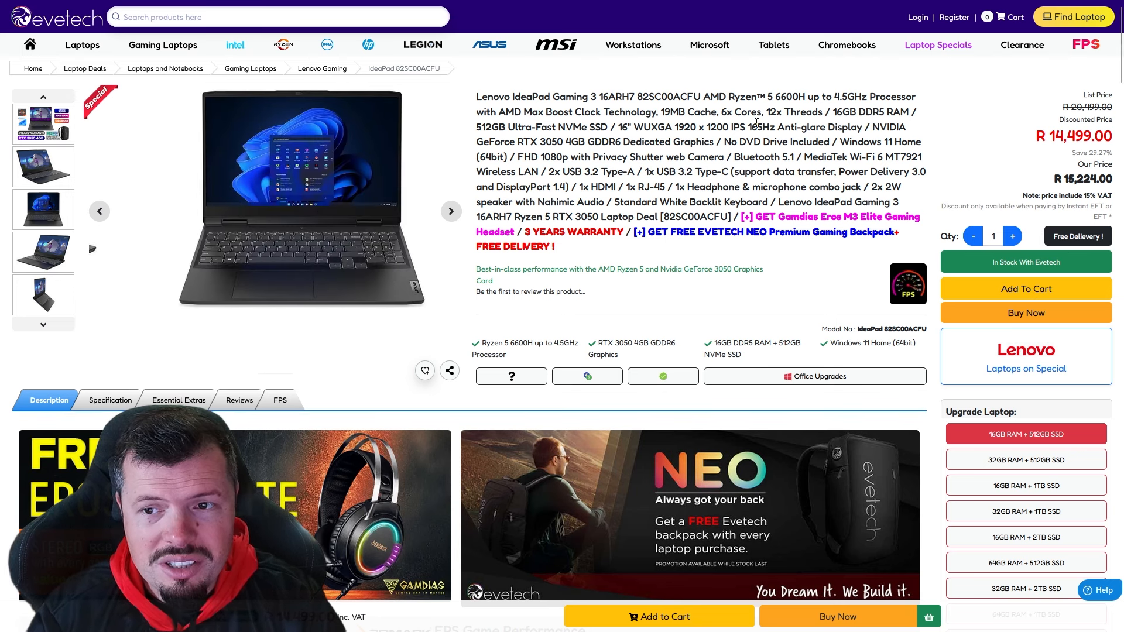
Browse the IdeaPad Gaming 3 gallery from the front view through its other angles.
{"action": "double_click", "coordinate": [554, 157]}
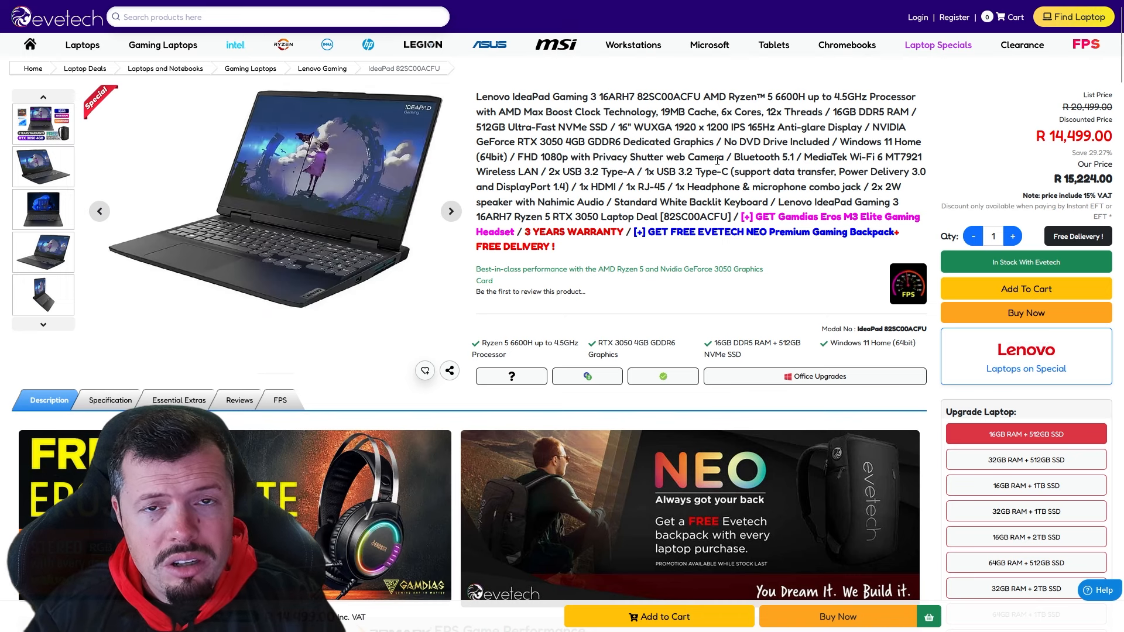
{"action": "left_click", "coordinate": [450, 211]}
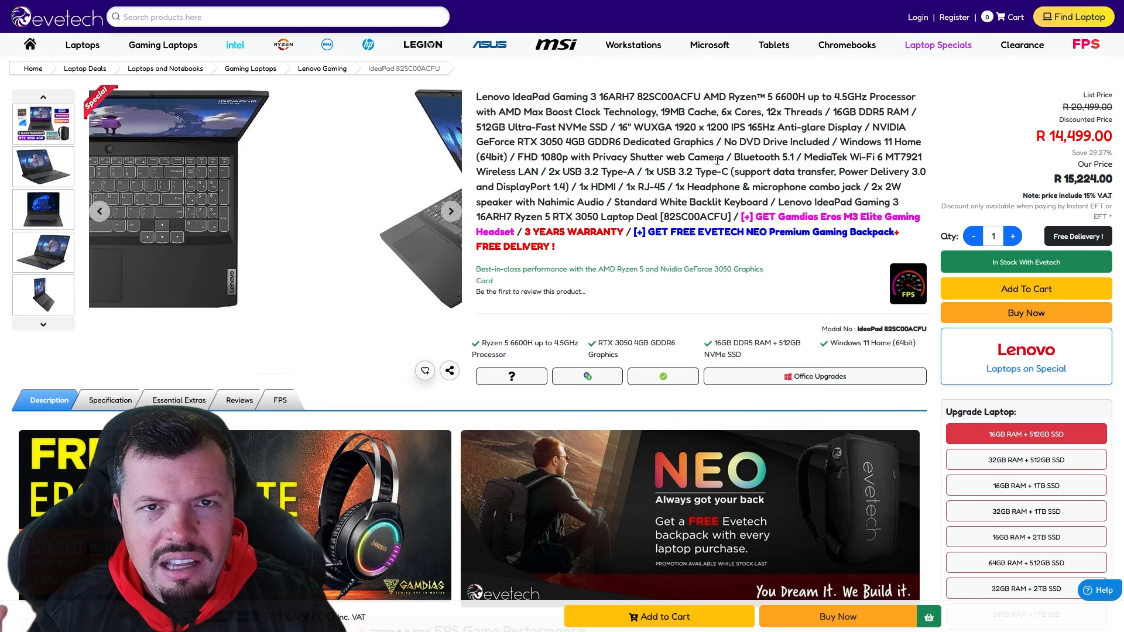
{"action": "left_click", "coordinate": [451, 210]}
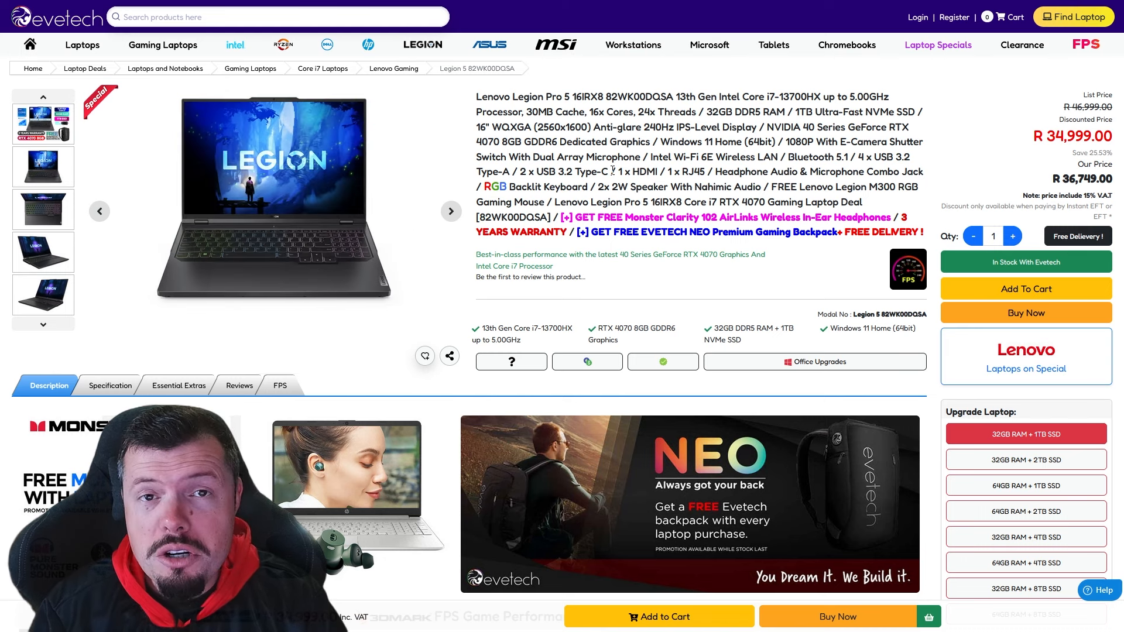
{"action": "mouse_move", "coordinate": [687, 168]}
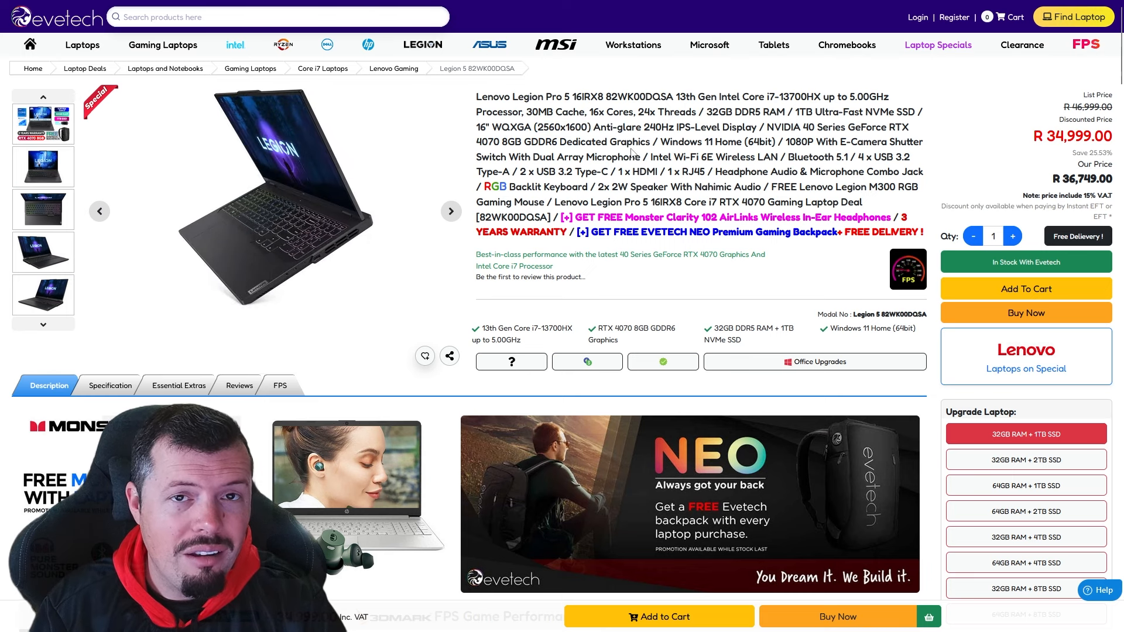
Browse the Legion Pro 5 gallery photos up to the close front view.
{"action": "left_click_drag", "start_coordinate": [647, 128], "coordinate": [731, 127]}
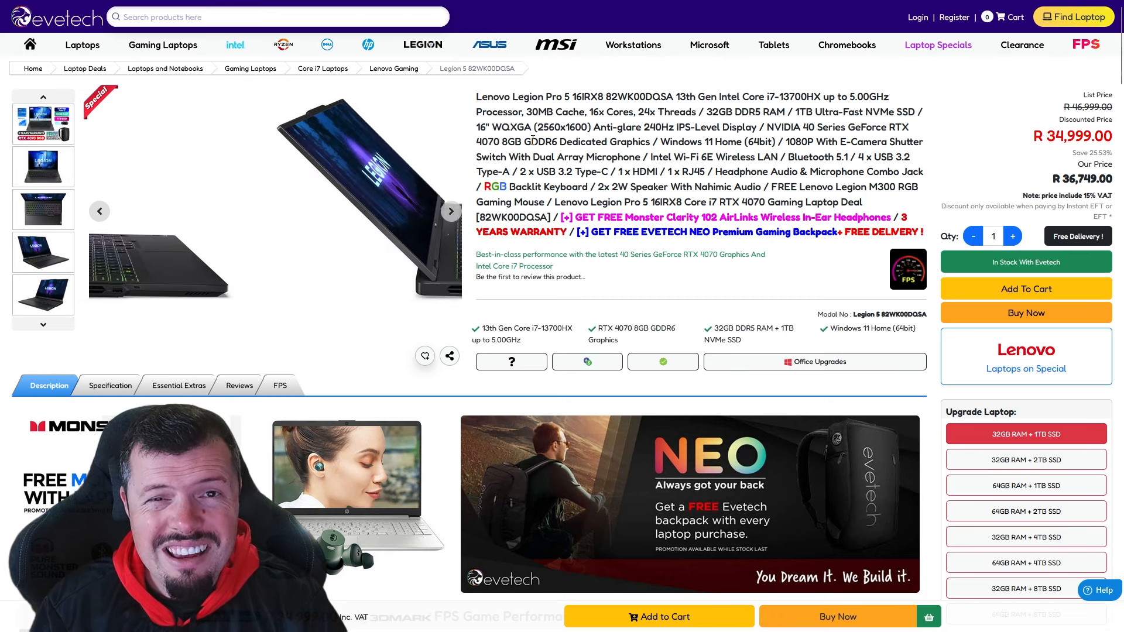
{"action": "left_click", "coordinate": [450, 211]}
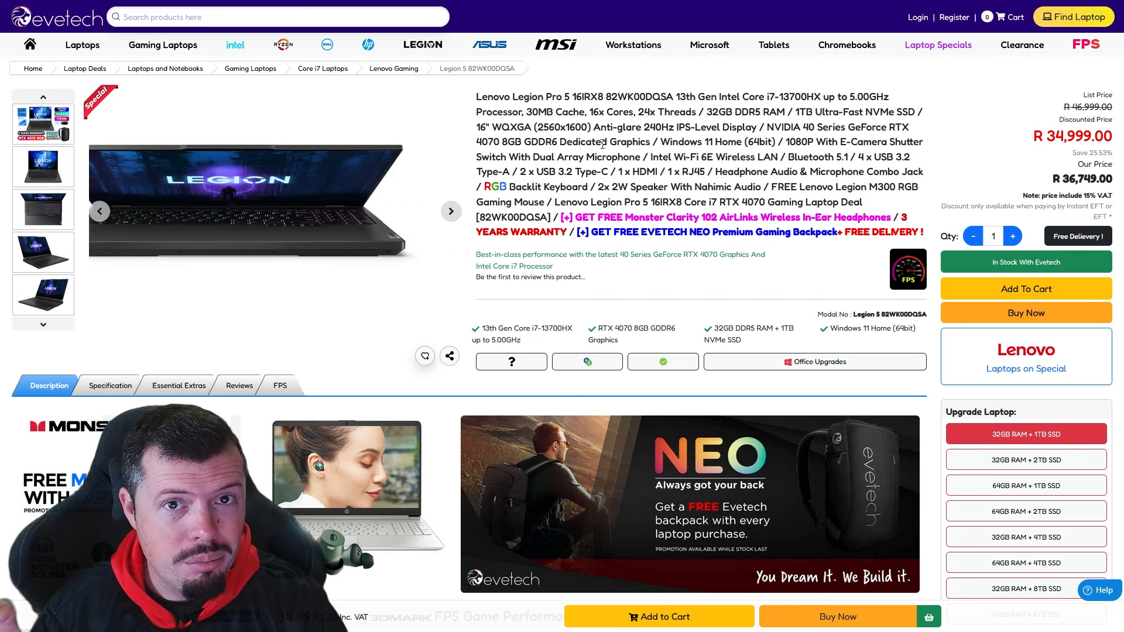
{"action": "left_click", "coordinate": [450, 211]}
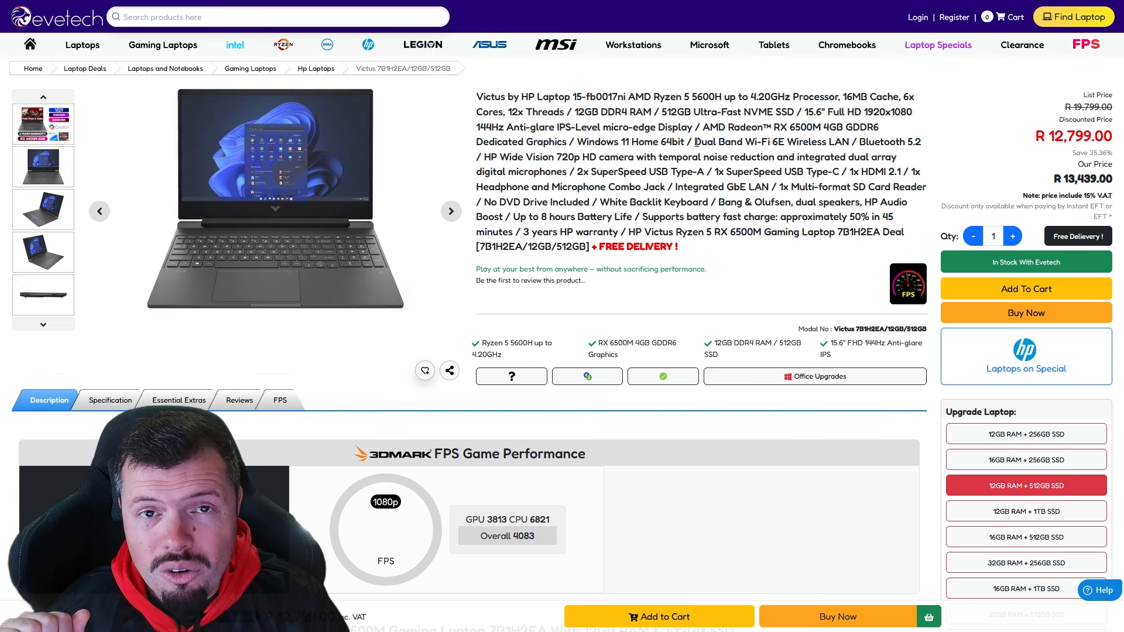
Advance the HP Victus 15 gallery to the laptop's side profile.
{"action": "left_click", "coordinate": [450, 211]}
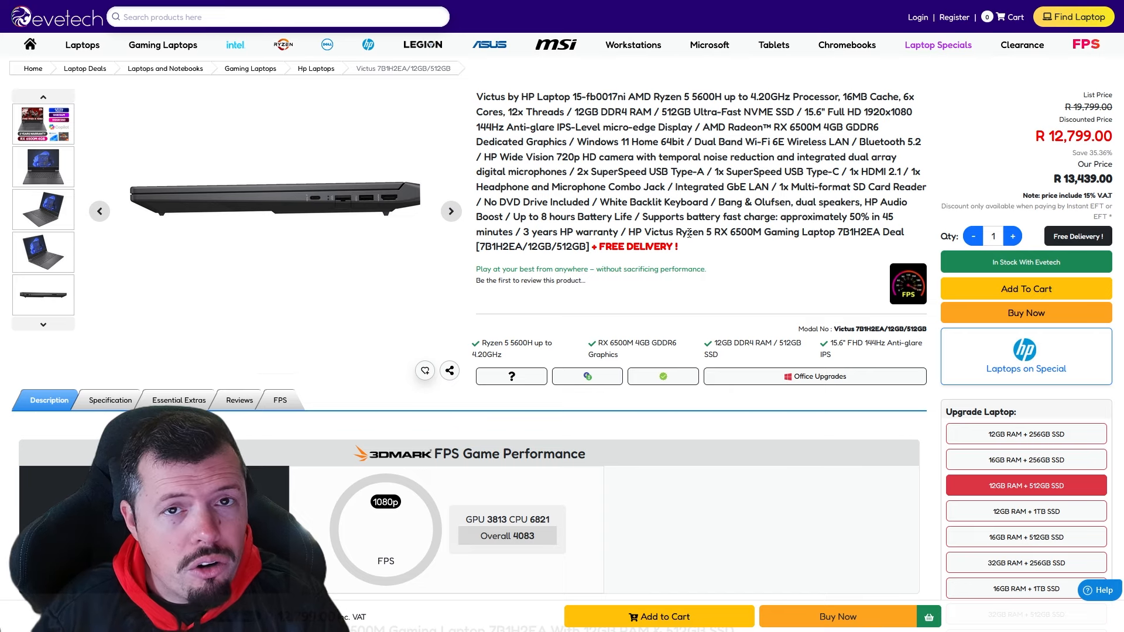
{"action": "left_click", "coordinate": [450, 211]}
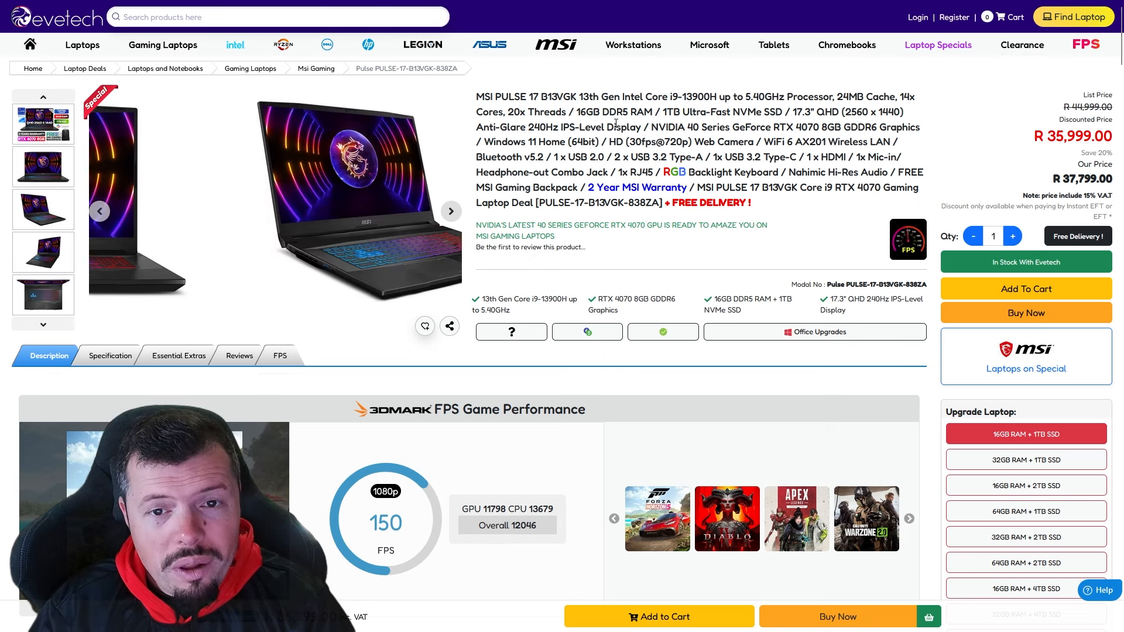
Advance the MSI Pulse 17 gallery to the rear-lid and top-down keyboard views.
{"action": "left_click", "coordinate": [450, 212]}
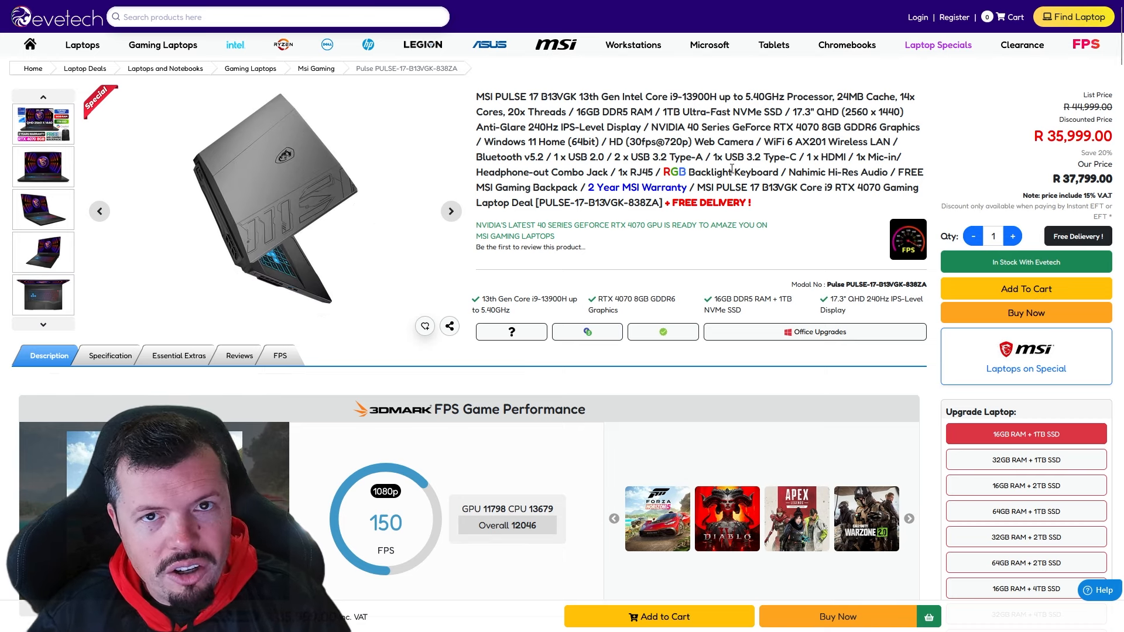
{"action": "left_click", "coordinate": [450, 211]}
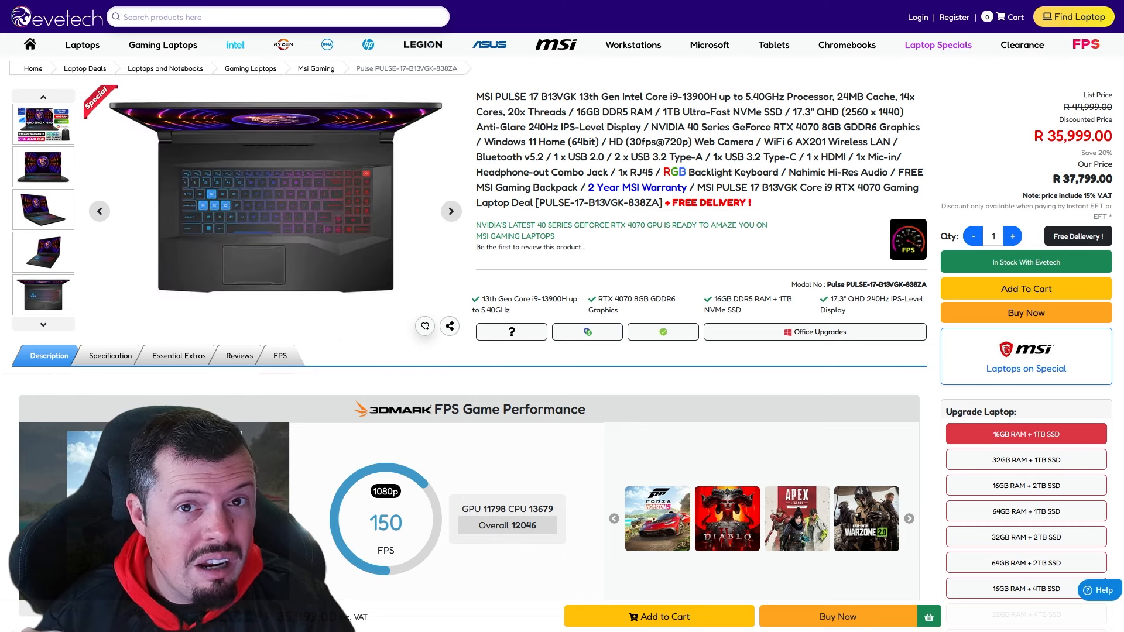
{"action": "left_click", "coordinate": [450, 211]}
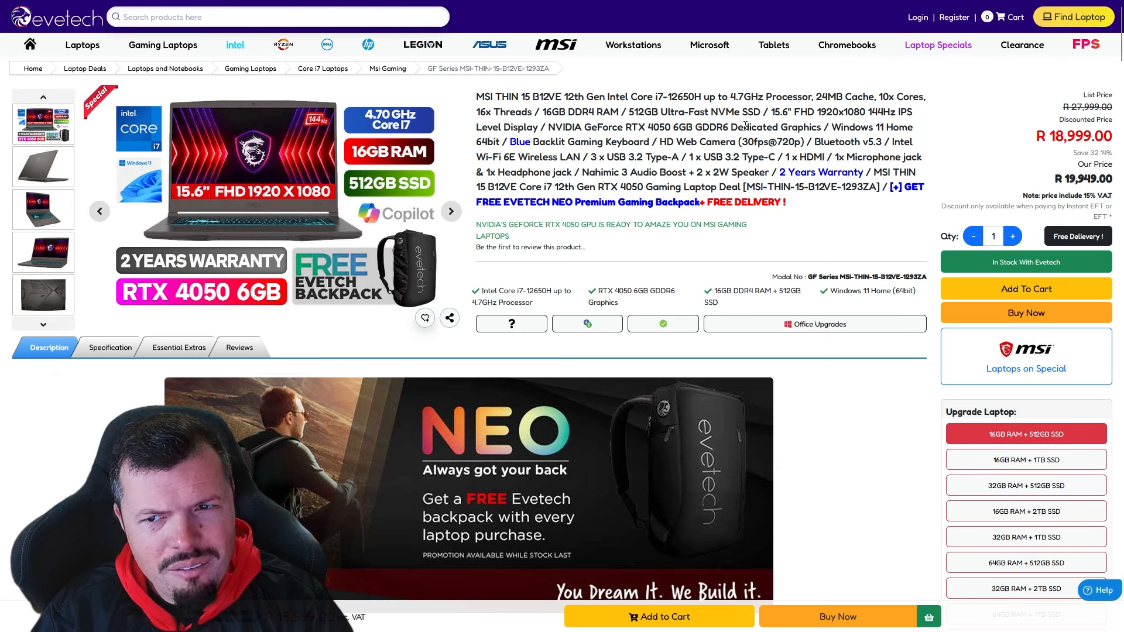
Cycle the MSI Thin 15 gallery through the open laptop, underside and promo banner.
{"action": "left_click", "coordinate": [449, 210]}
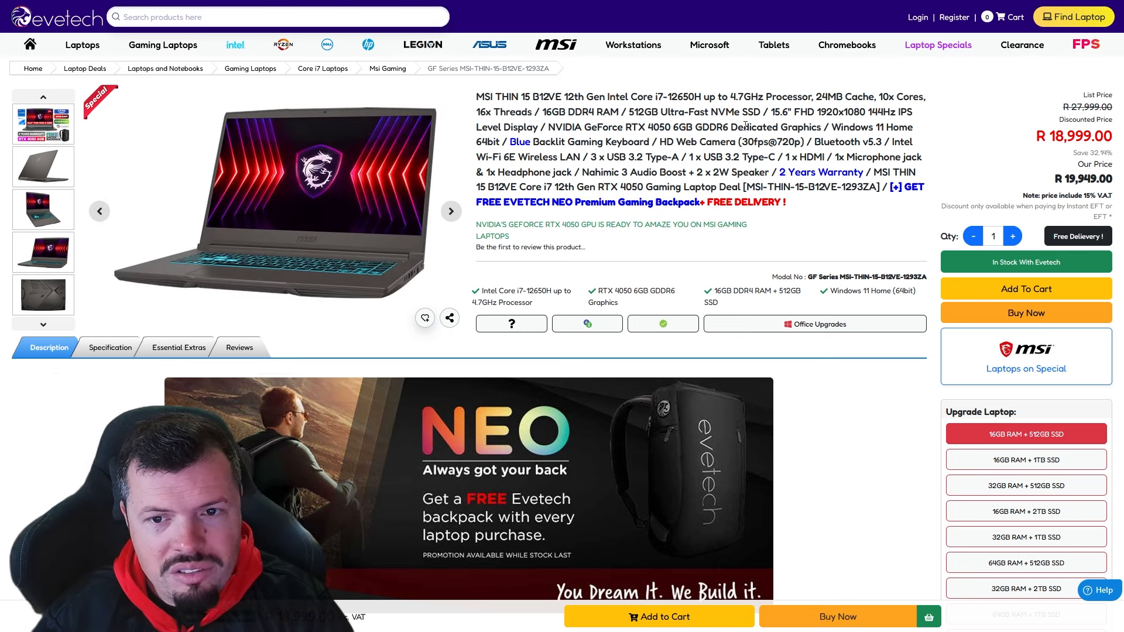
{"action": "left_click", "coordinate": [449, 211]}
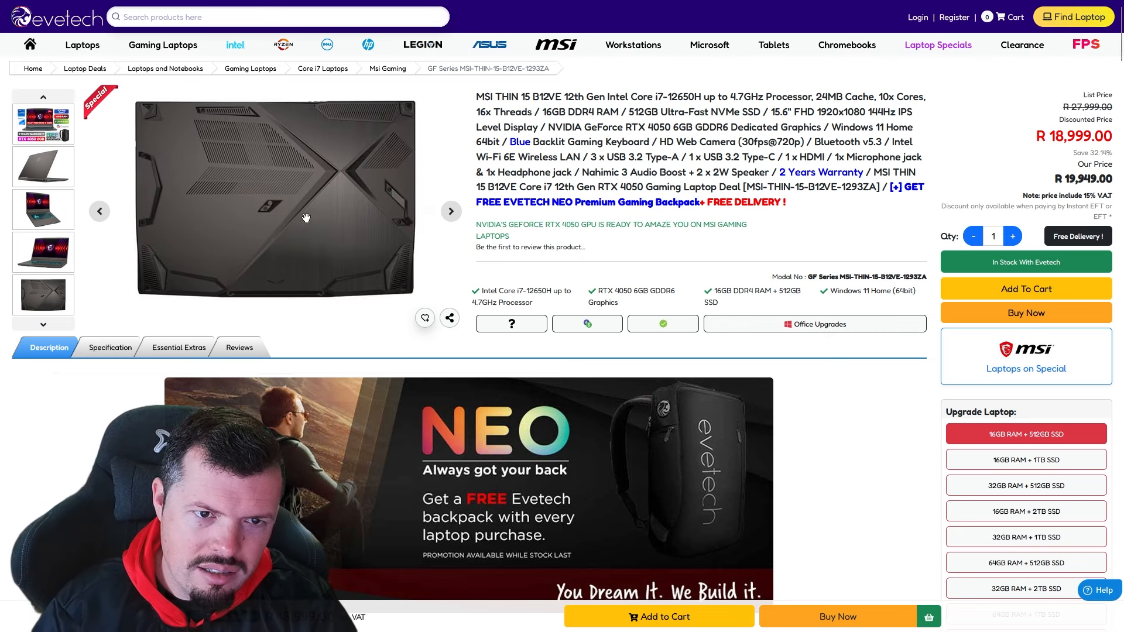
{"action": "mouse_move", "coordinate": [669, 155]}
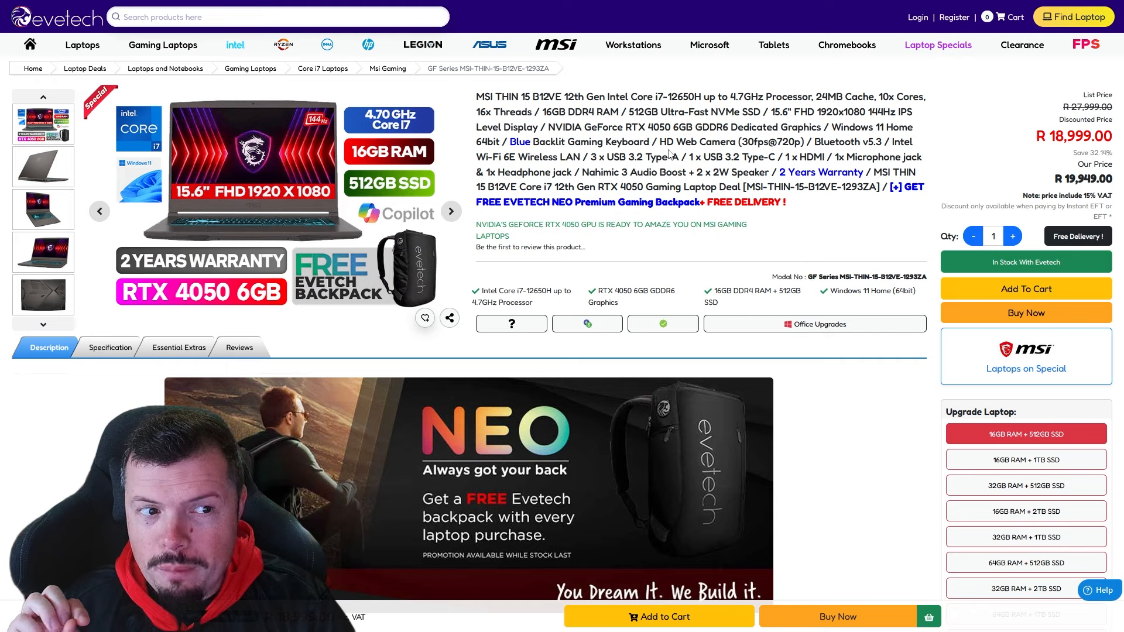
{"action": "left_click", "coordinate": [450, 211]}
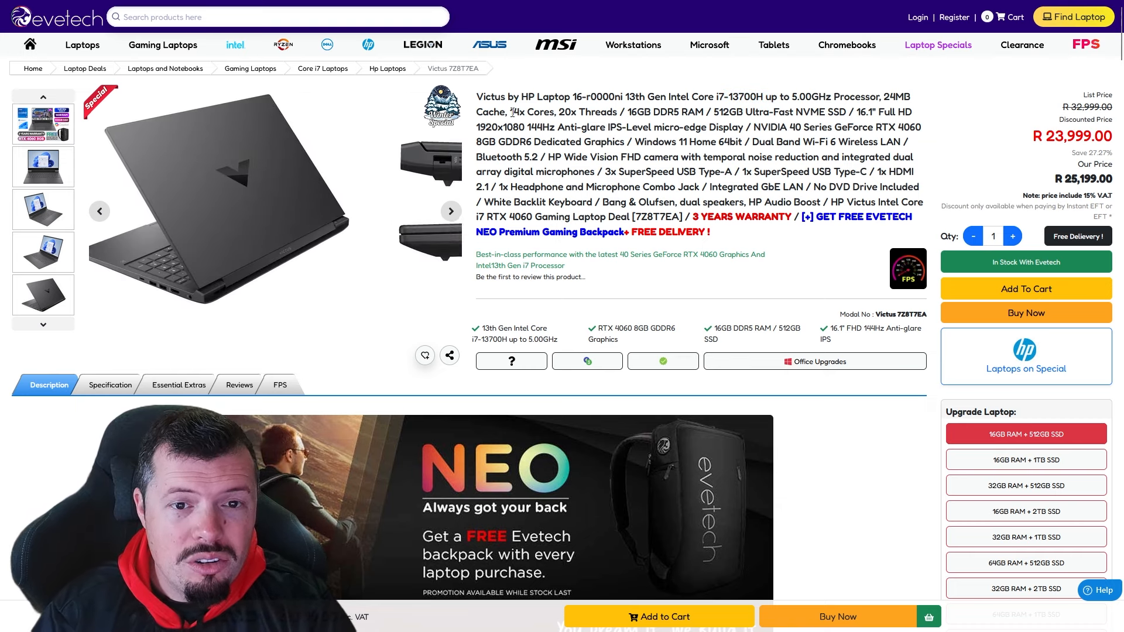
Cycle the HP Victus 16 gallery through the promo banner, front view and rear view.
{"action": "left_click", "coordinate": [450, 211]}
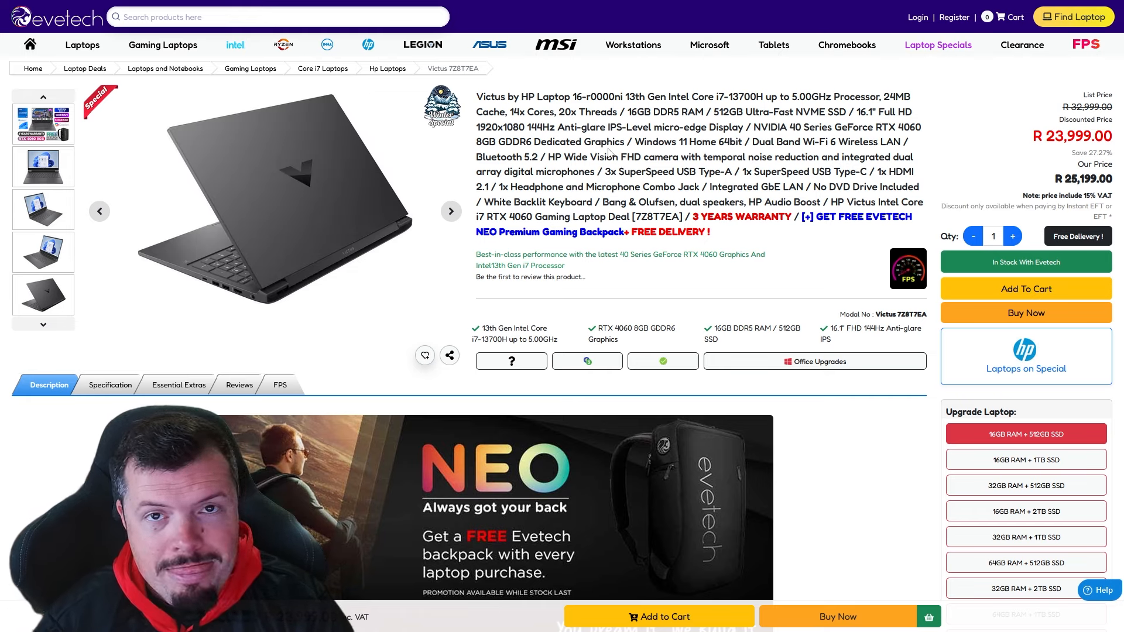
{"action": "left_click", "coordinate": [449, 211]}
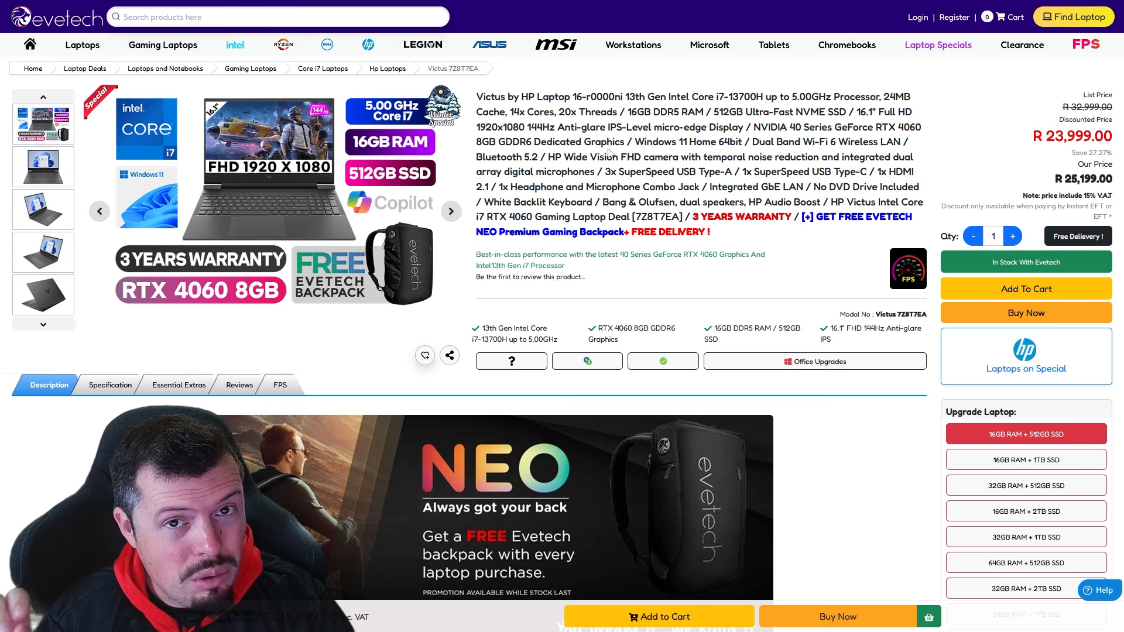
{"action": "left_click", "coordinate": [449, 211]}
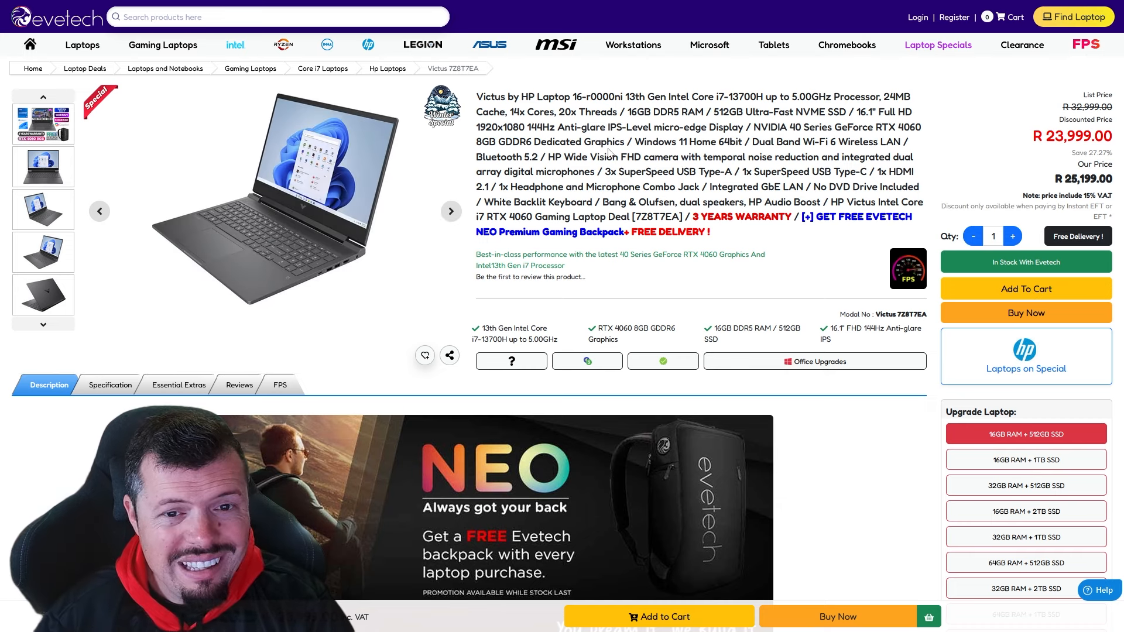
{"action": "left_click", "coordinate": [450, 211]}
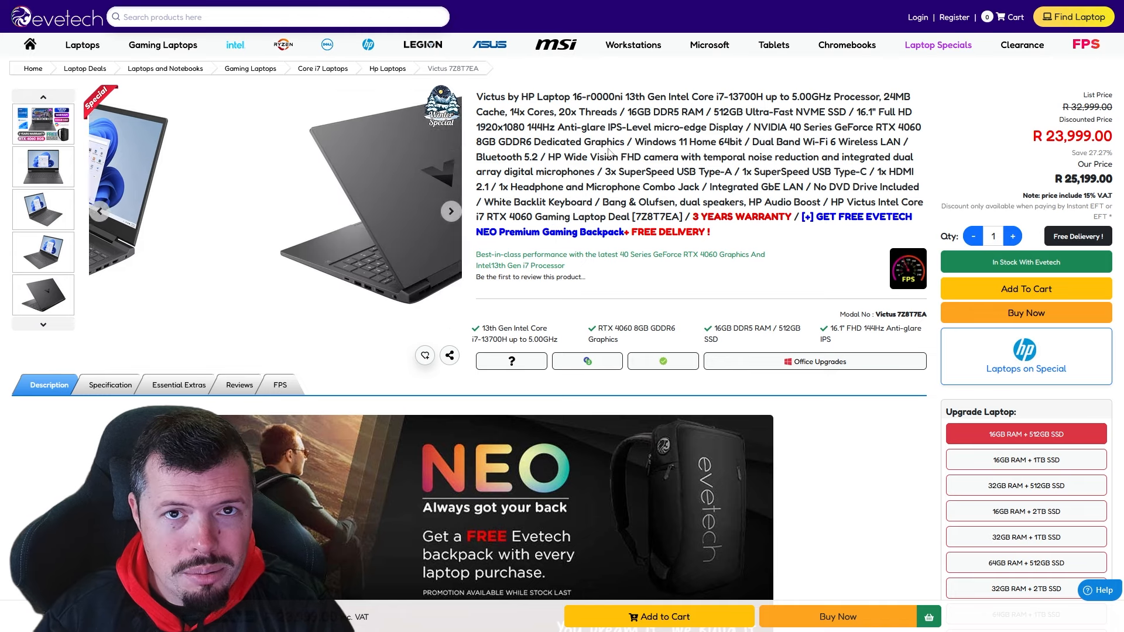